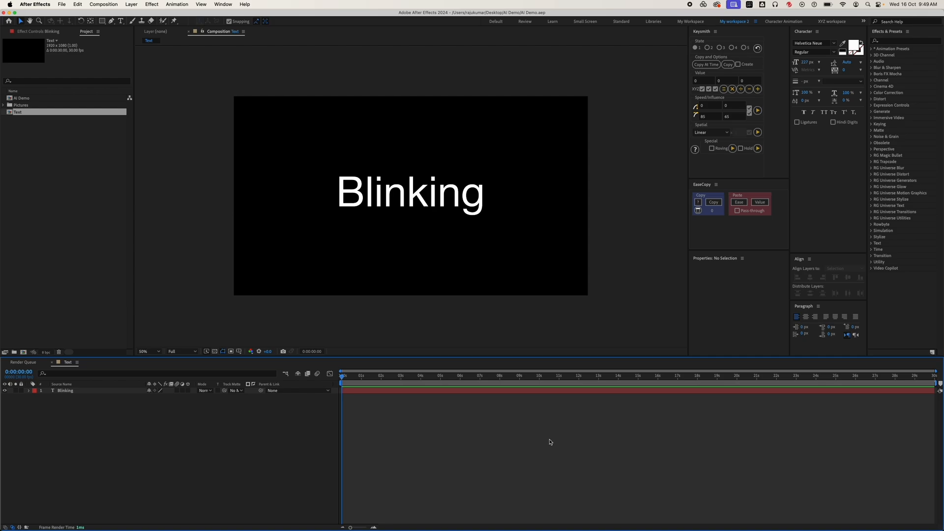
mouse_move(561, 436)
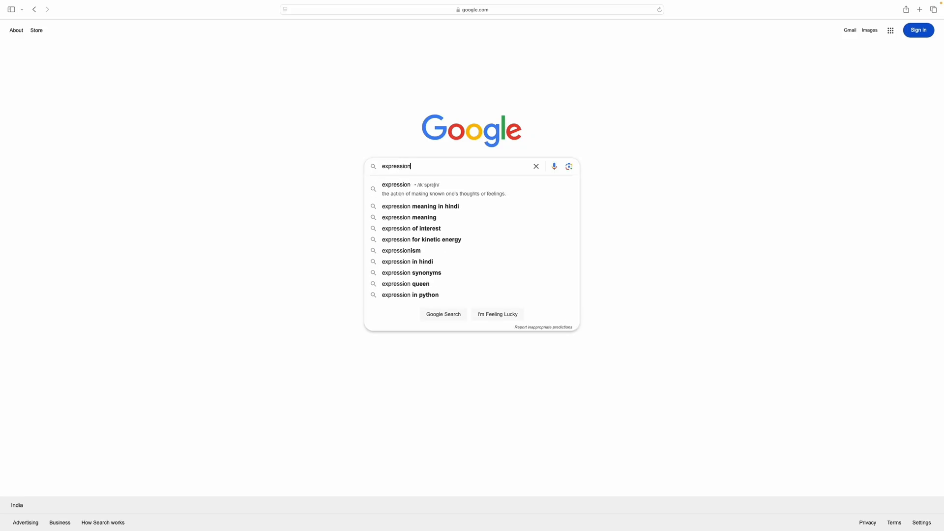
- Search Google for 'expression for after effects' and browse Adobe's Expression examples help page
type("for after e")
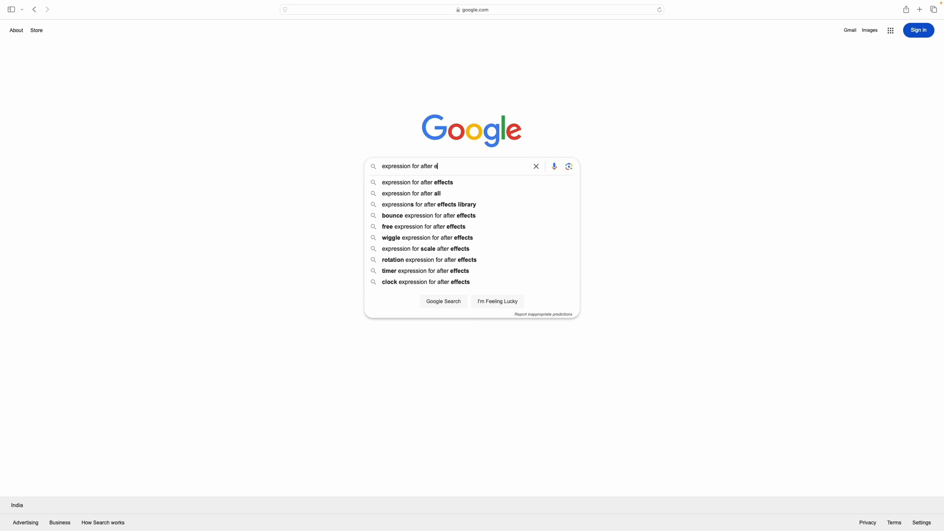
left_click(417, 182)
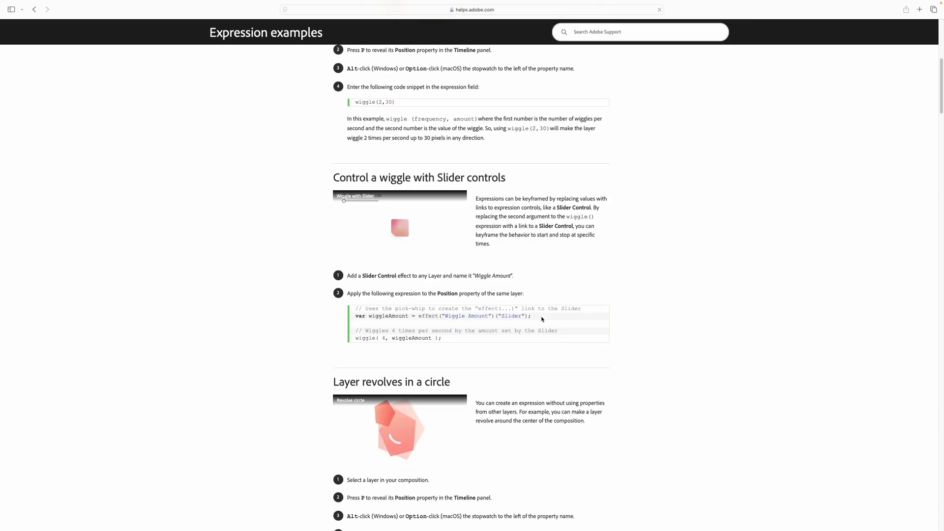
scroll("down", 3)
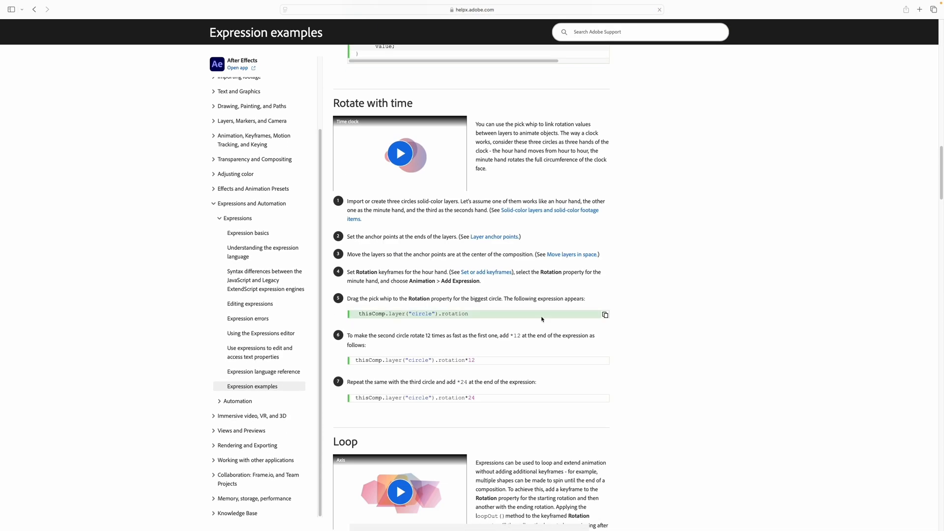
scroll("down", 3)
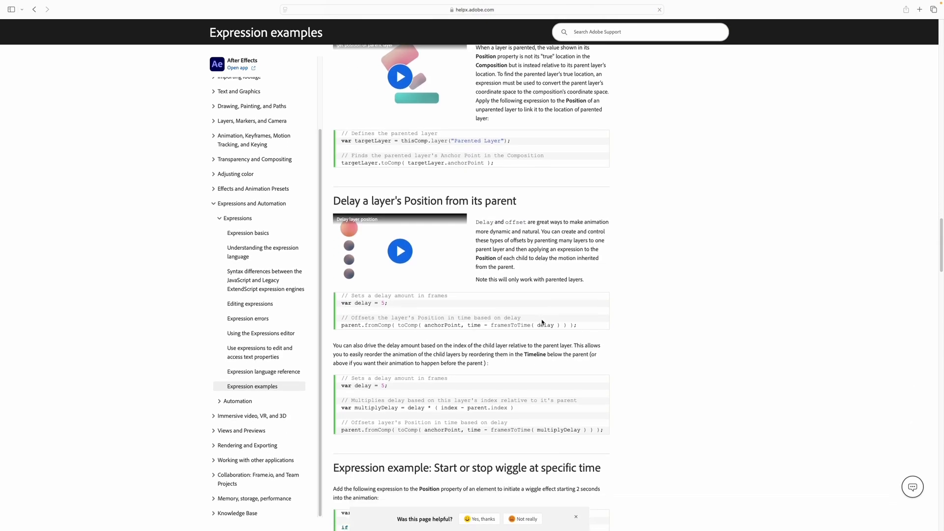
scroll("down", 3)
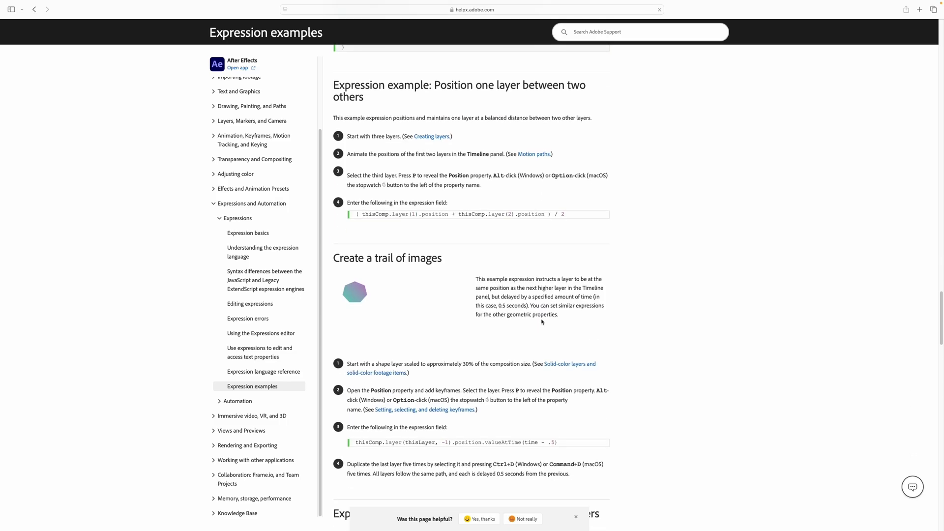
scroll("down", 3)
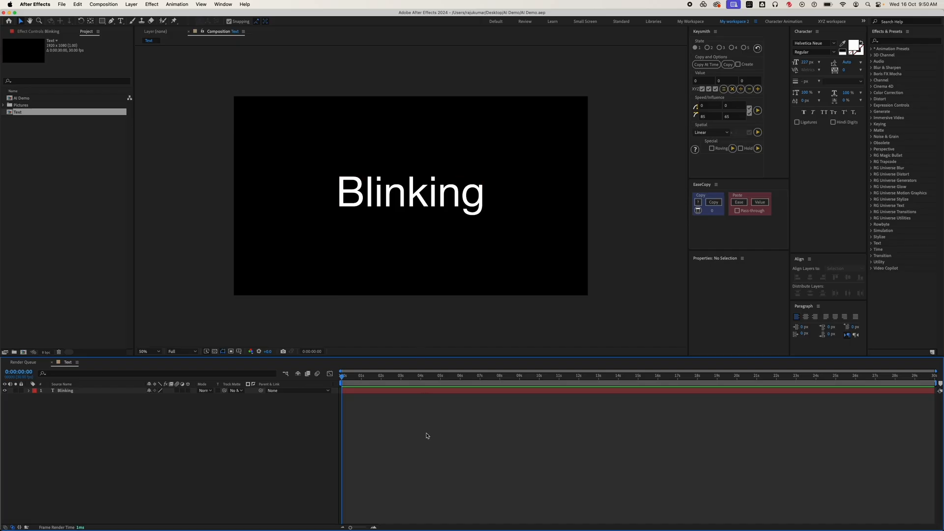
- Select the Blinking text layer in the Timeline so its transform properties show
left_click(65, 390)
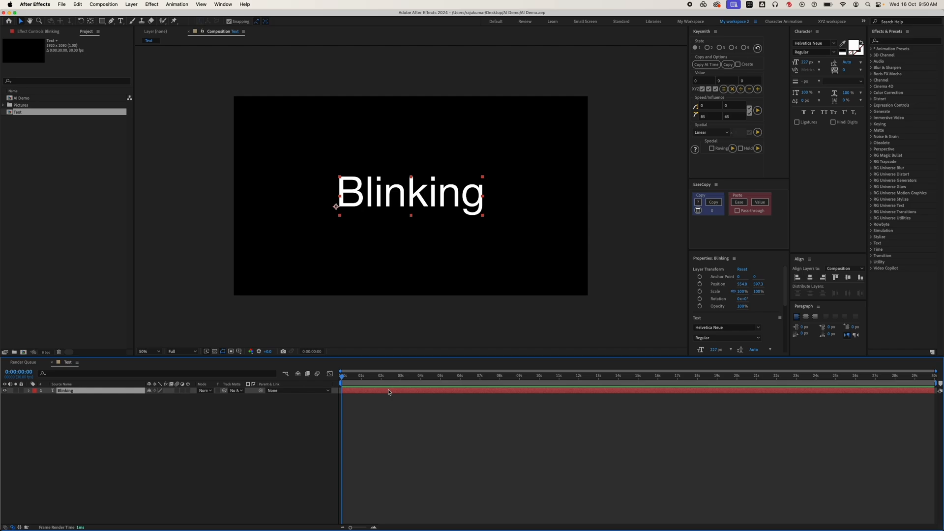
mouse_move(394, 368)
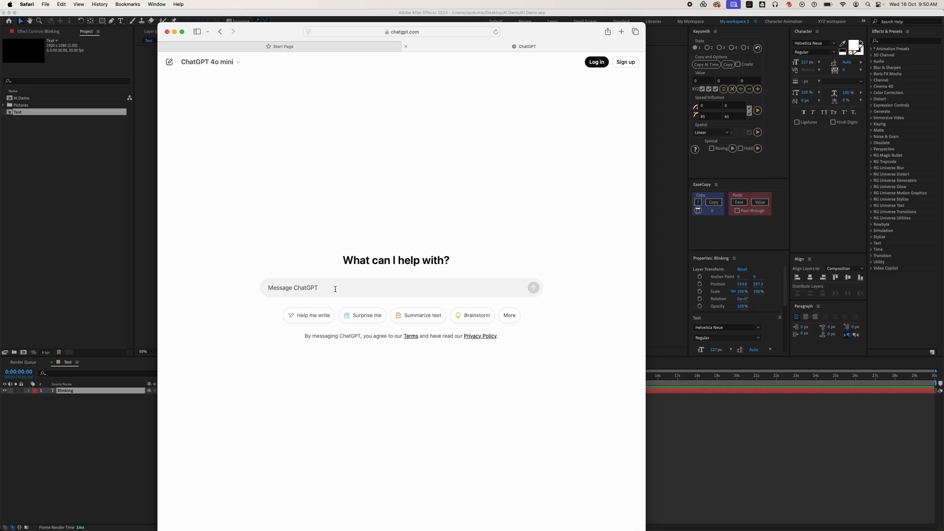
- Ask ChatGPT for 'blinking expression for after effects' and return to the After Effects project
type("blinking")
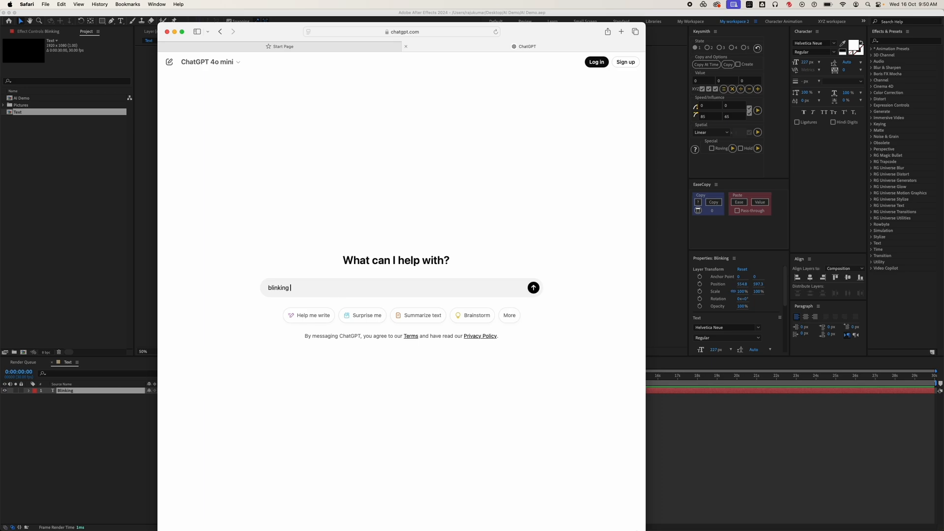
type("expression")
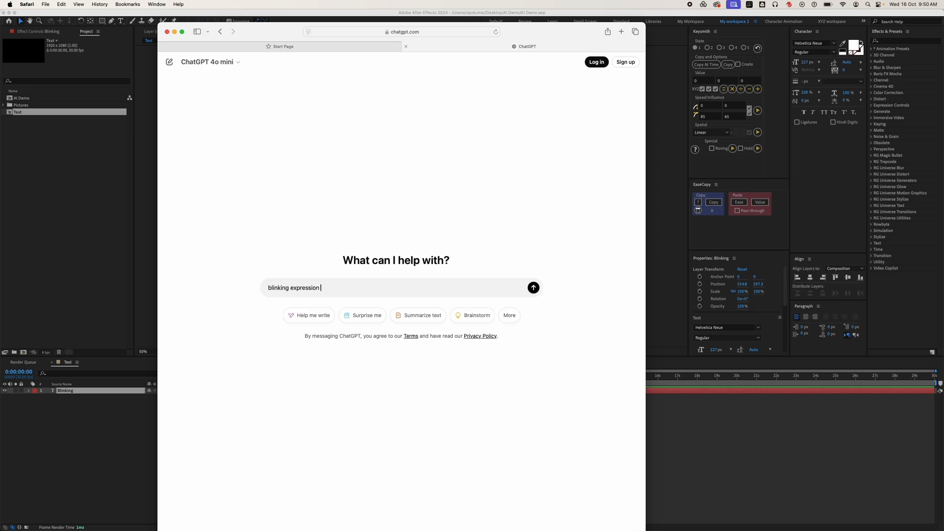
type("for after effects")
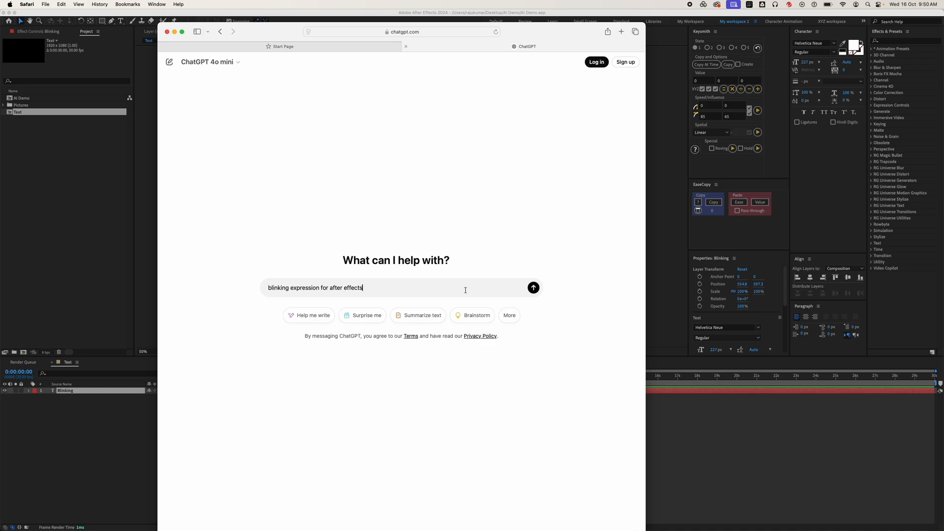
left_click(532, 287)
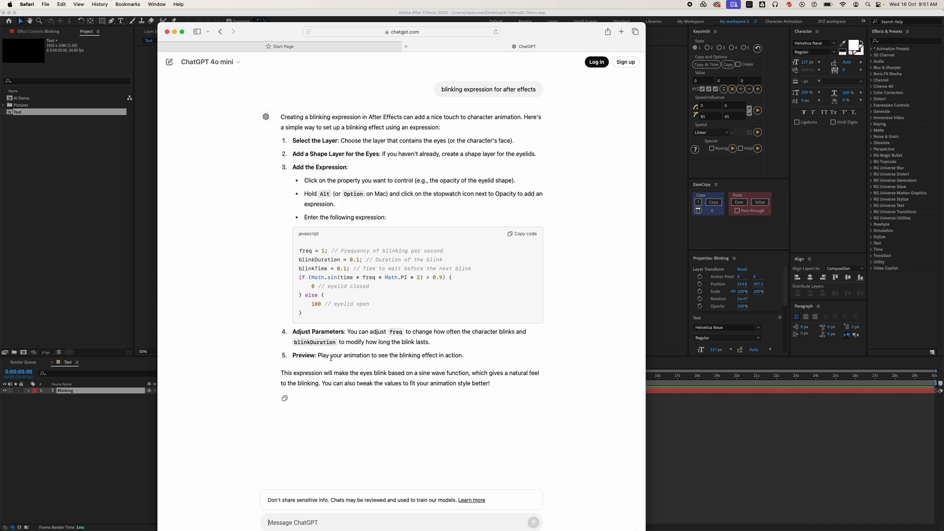
mouse_move(336, 413)
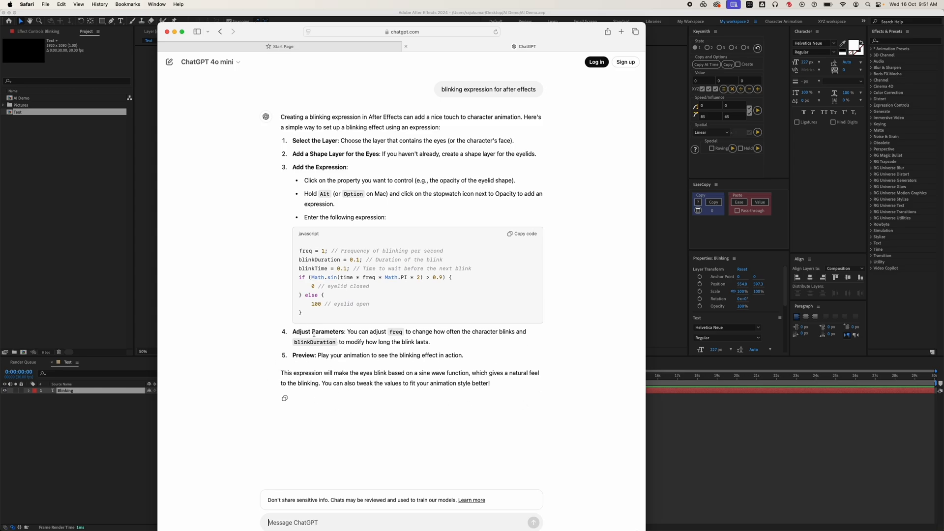
left_click(525, 233)
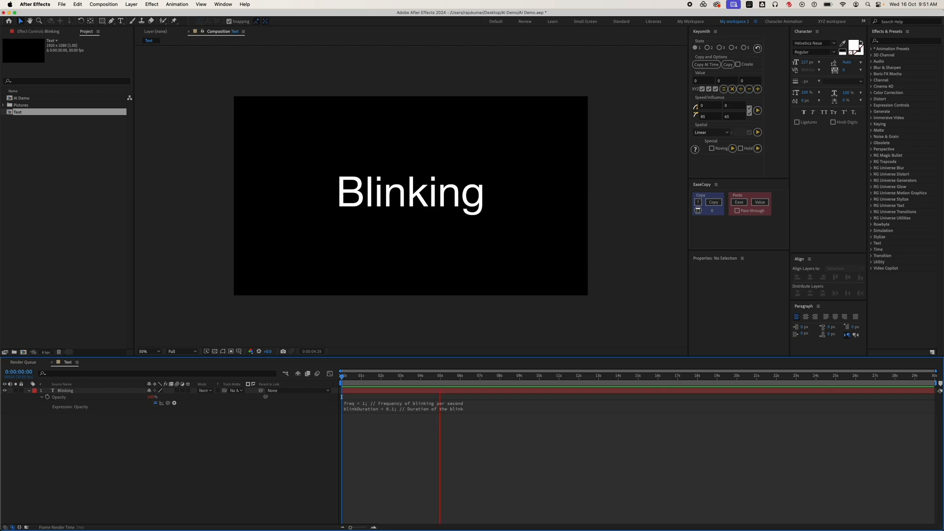
- Commit the pasted blinking expression on the Blinking layer's Opacity
left_click(478, 375)
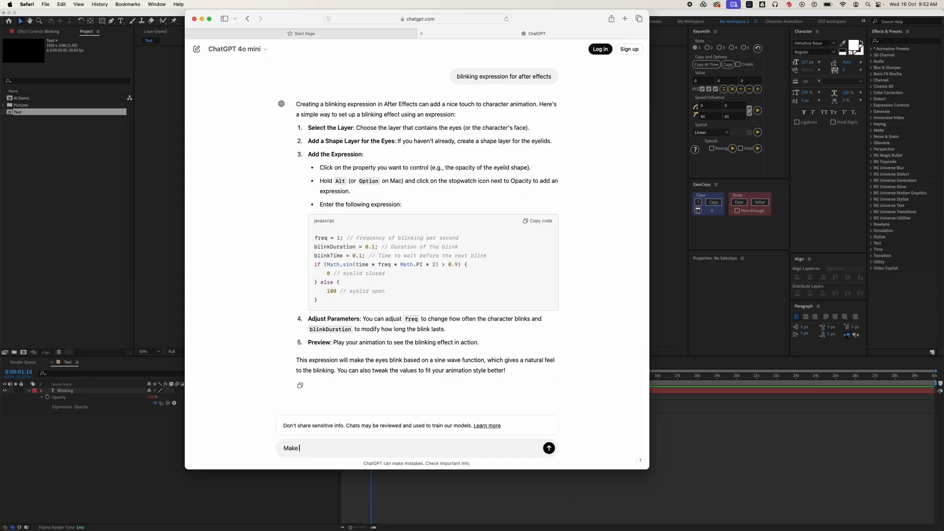
- Ask ChatGPT to make the maximum opacity 50 percent and view the revised expression
type("the maximum p")
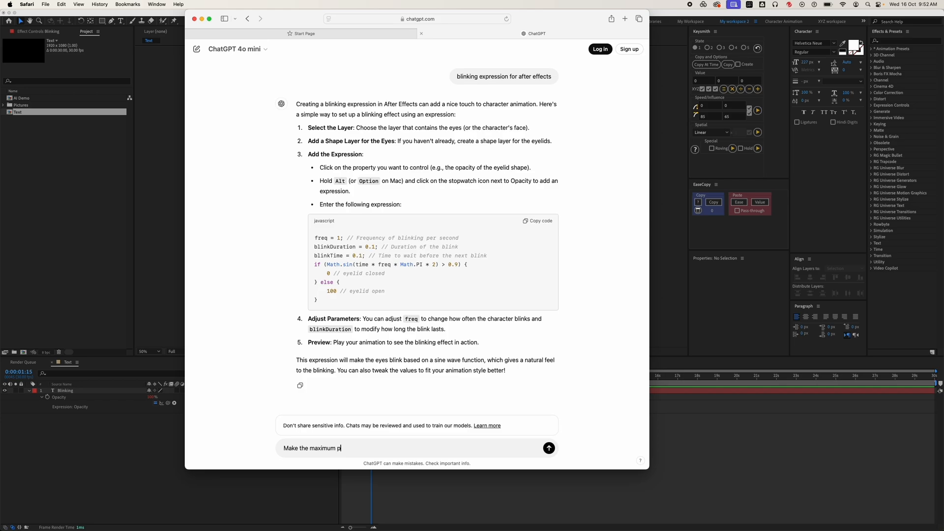
type("opacity 50 percent")
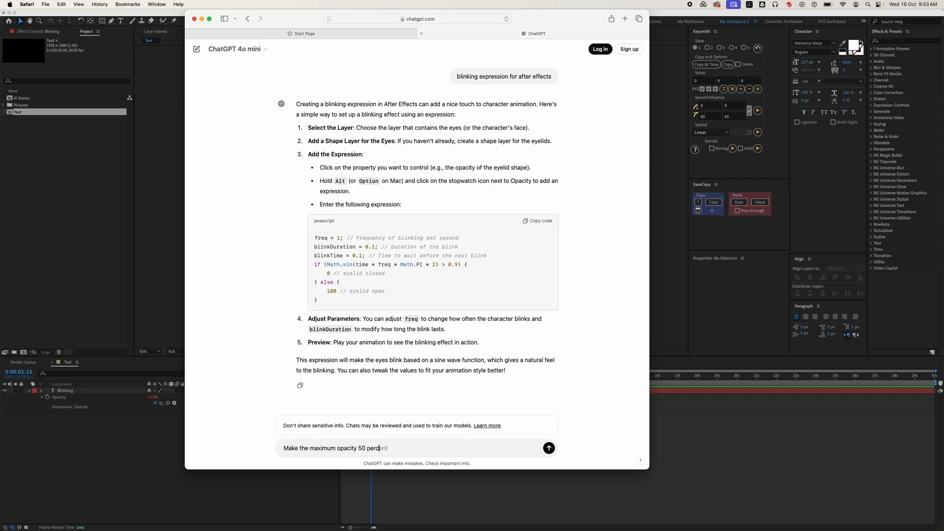
left_click(548, 448)
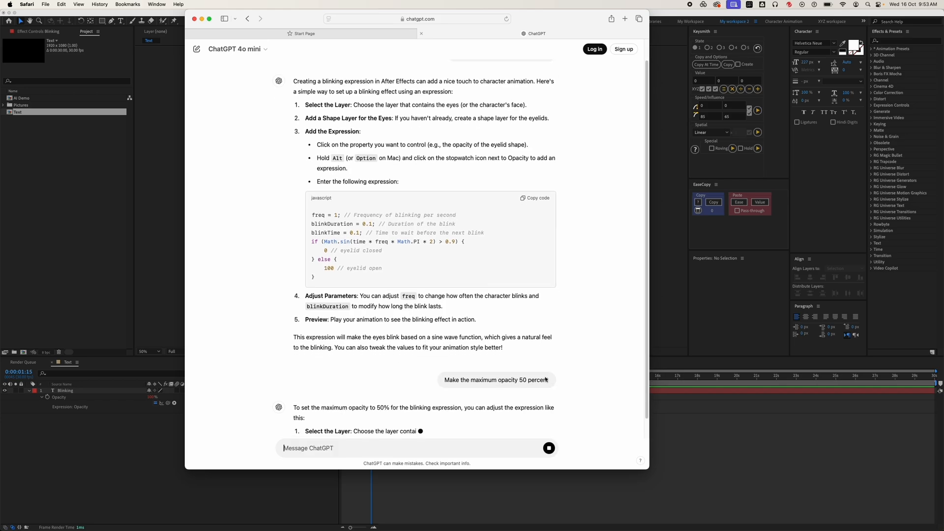
scroll("down", 3)
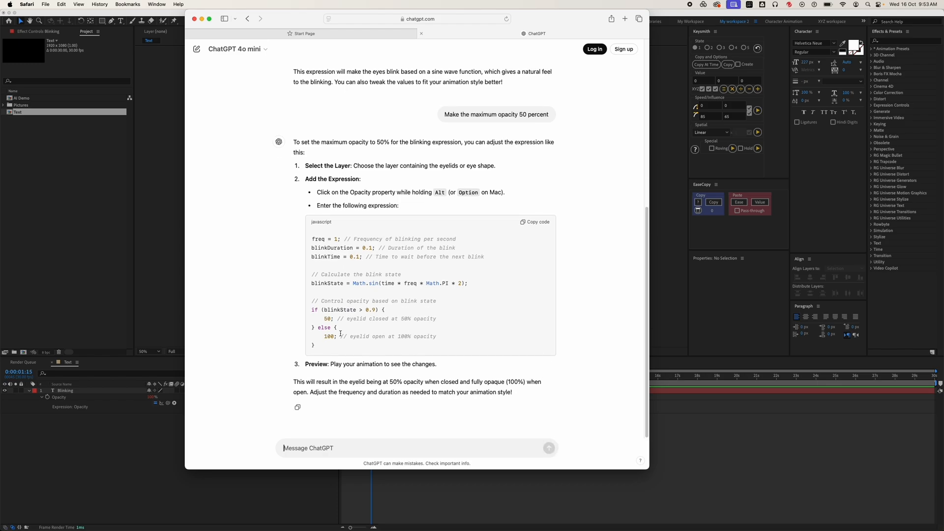
mouse_move(539, 228)
type("I want the minimum opacity")
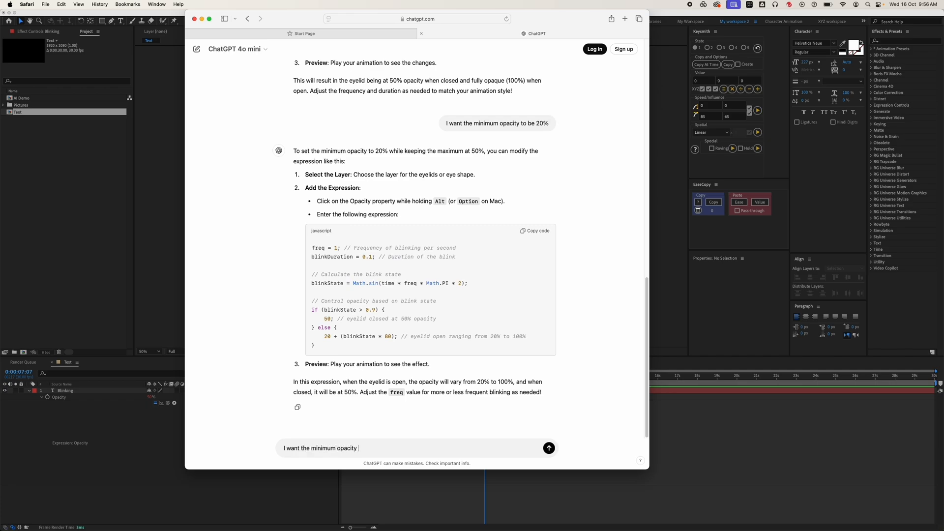
- Ask ChatGPT for minimum opacity 20% and maximum opacity 50% and view its answer
type("to be 20% and")
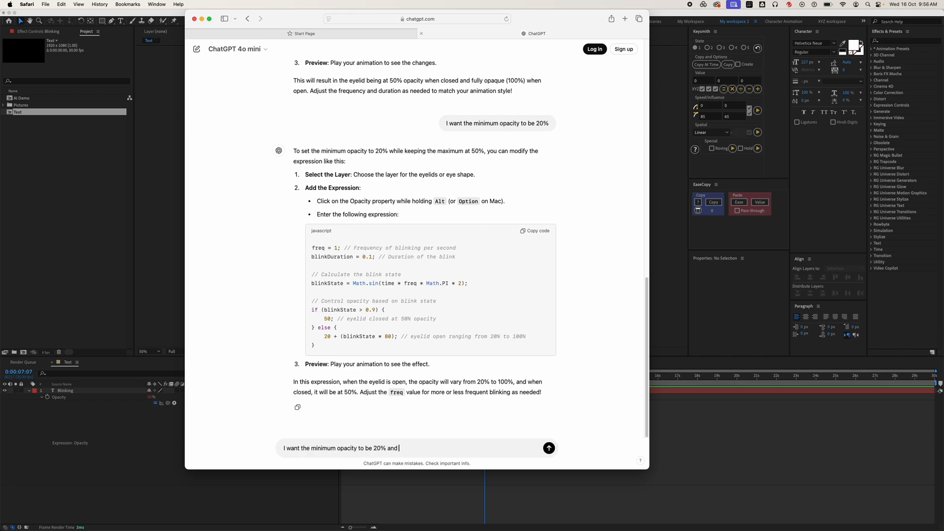
type("maximum opacity")
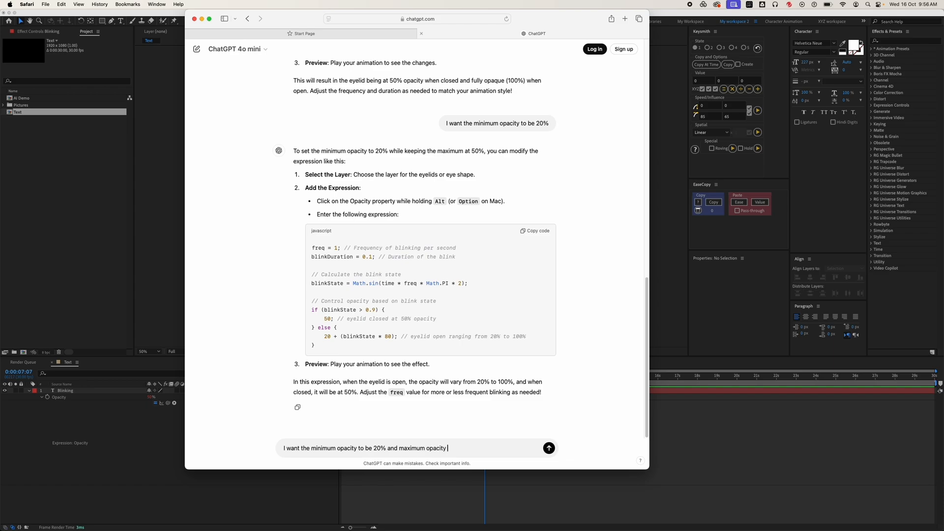
type("50%;")
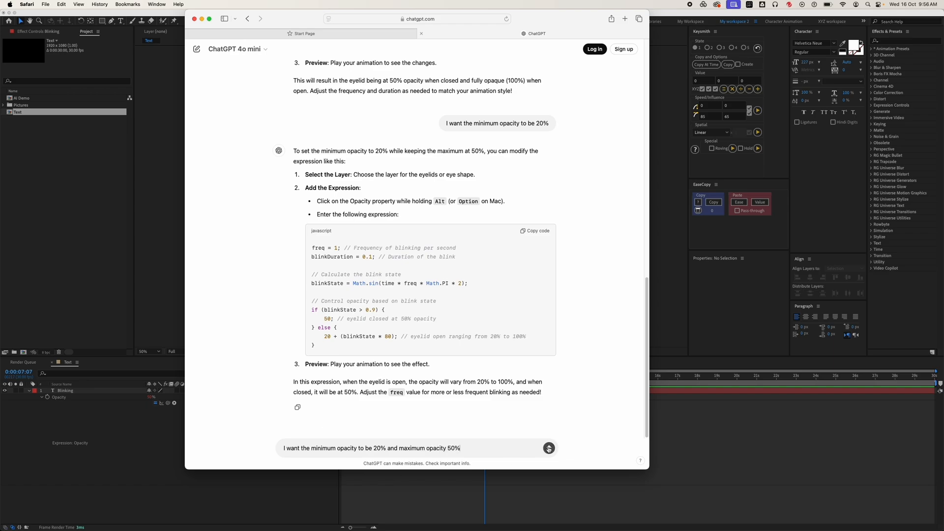
left_click(547, 448)
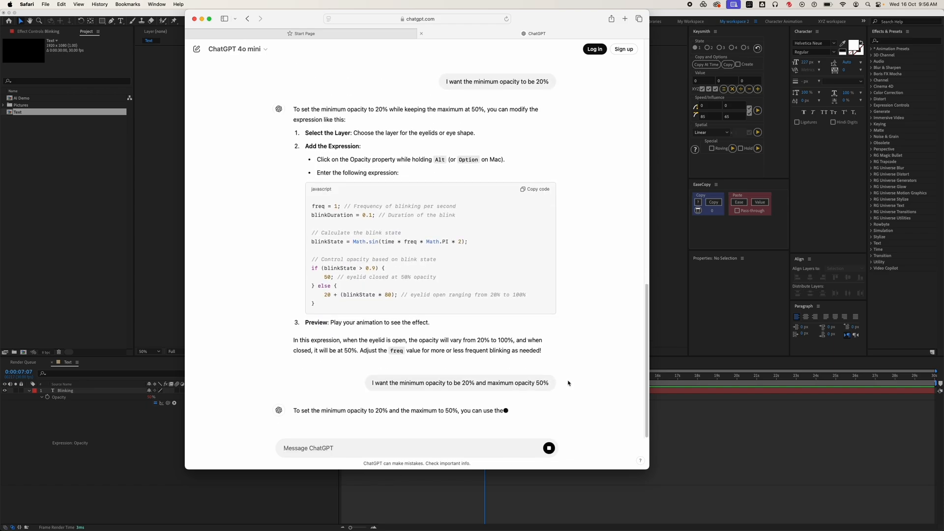
scroll("down", 3)
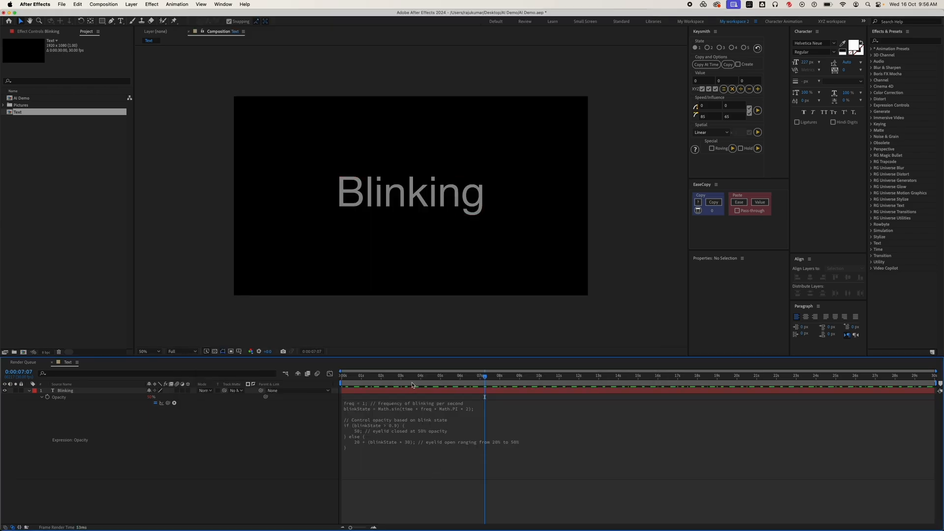
- Play back the Blinking text animation with the 20–50 percent opacity expression
left_click(342, 375)
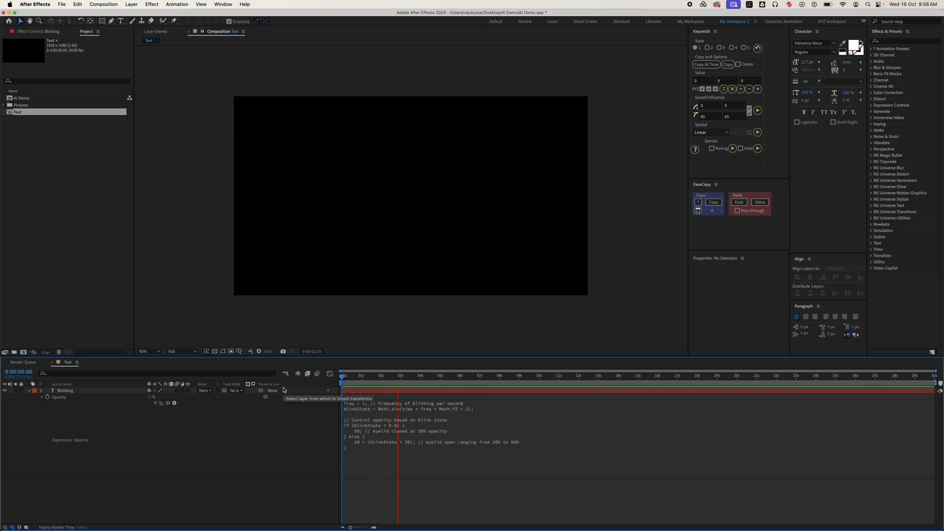
left_click(449, 375)
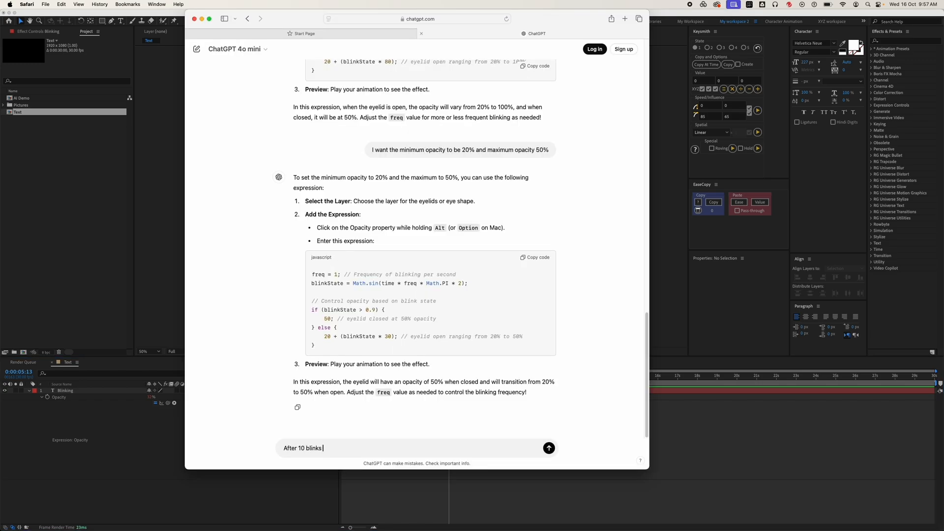
- Ask ChatGPT to make the blinking stop after 10 blinks
type(", it sh")
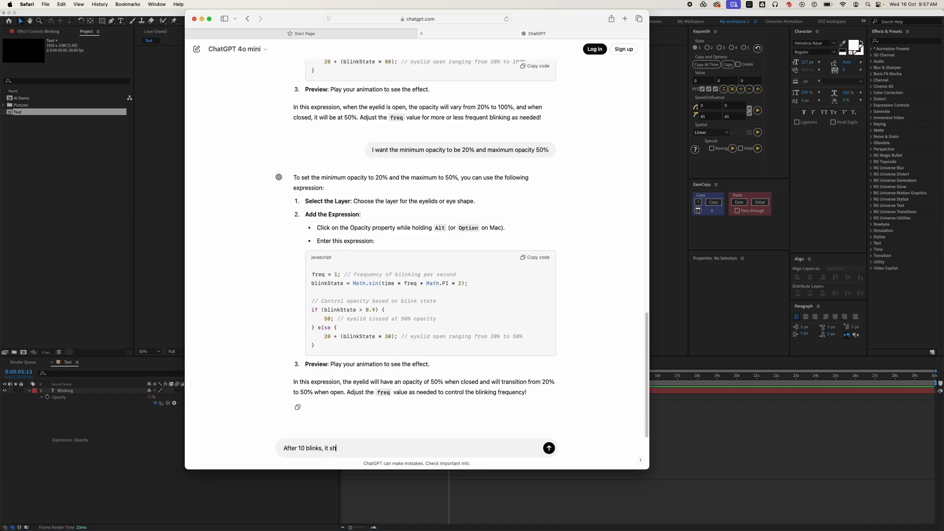
left_click(547, 448)
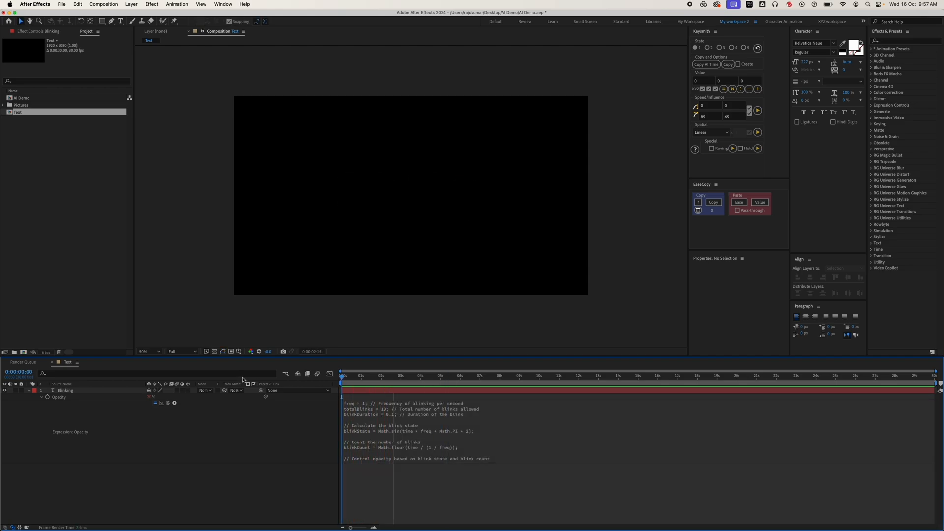
- Preview the ten-blink animation and jump the time marker to around two seconds
left_click(434, 376)
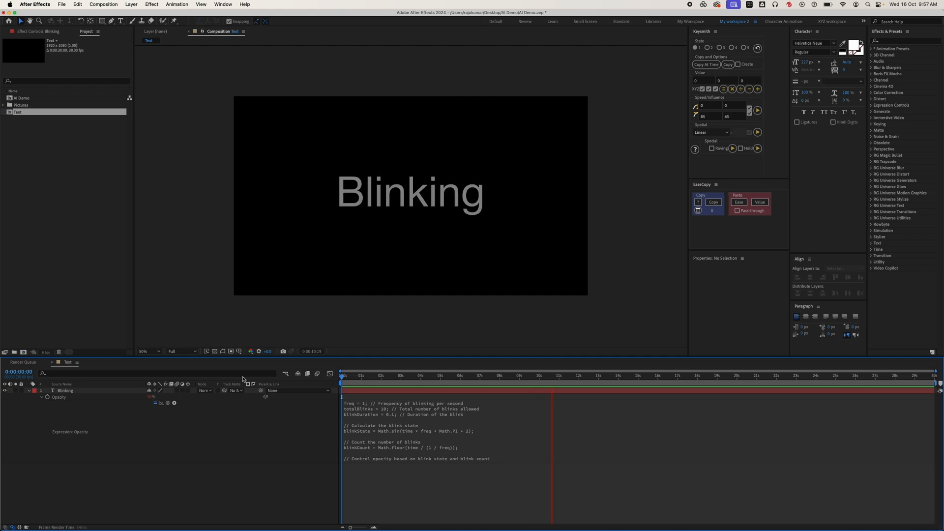
left_click(541, 383)
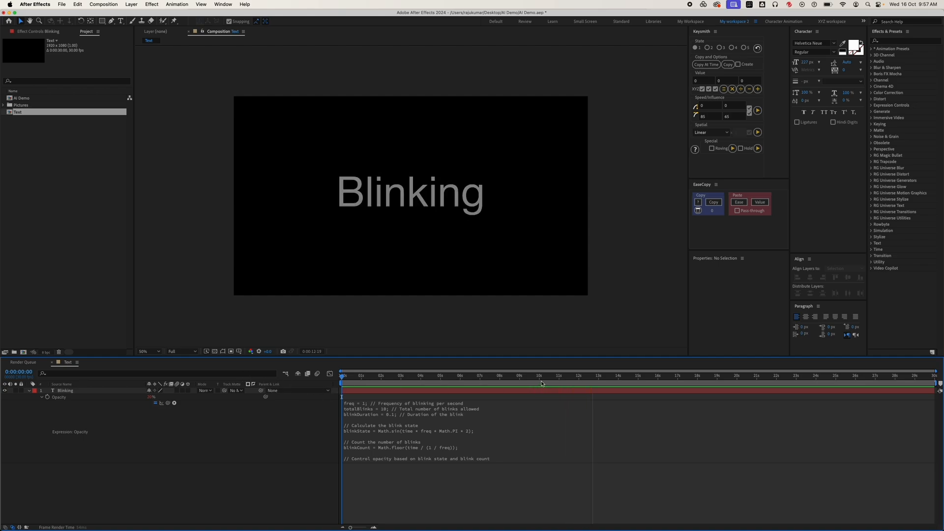
left_click(385, 384)
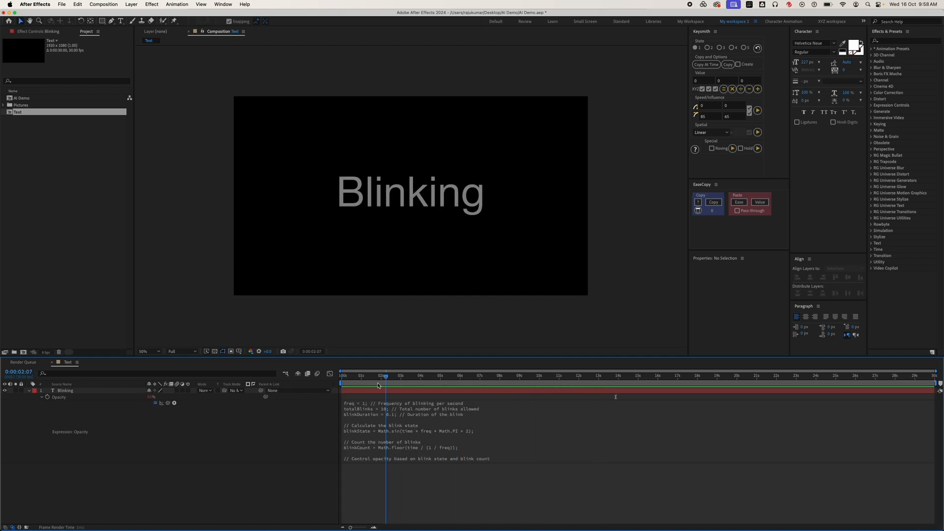
left_click(340, 375)
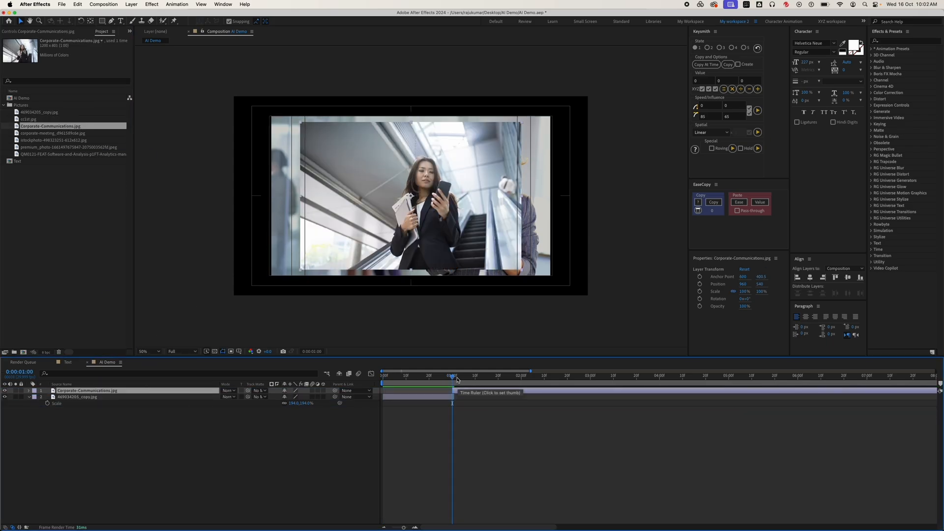
- Scale the Corporate-Communications.jpg photo layer to about 110% in the AI Demo comp
left_click(471, 376)
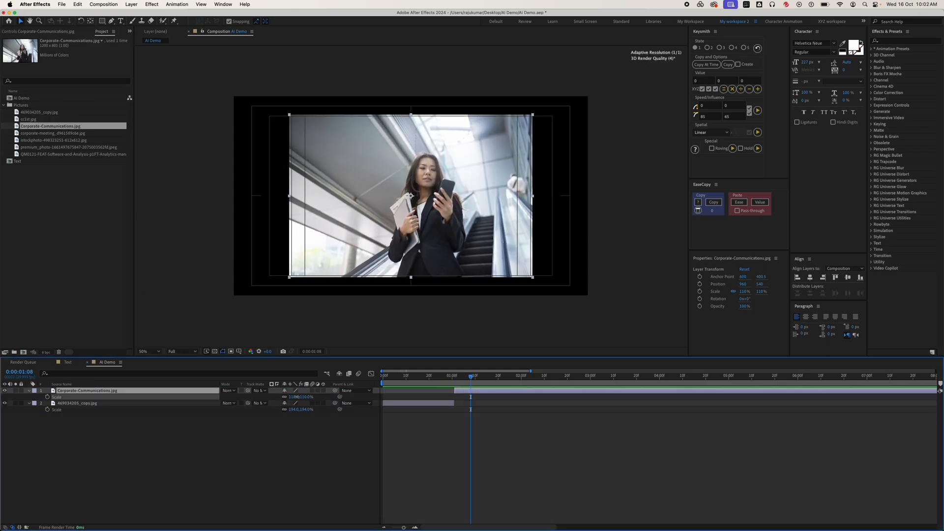
left_click(145, 351)
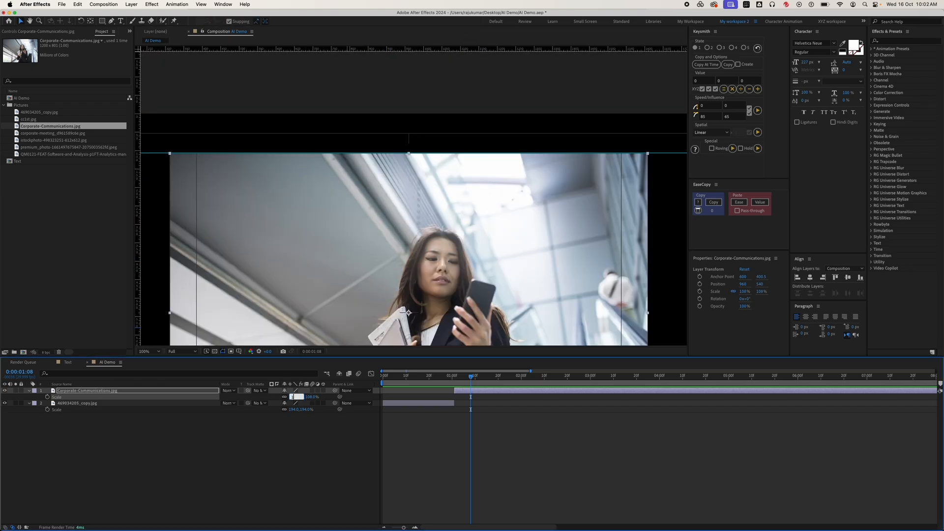
left_click(522, 372)
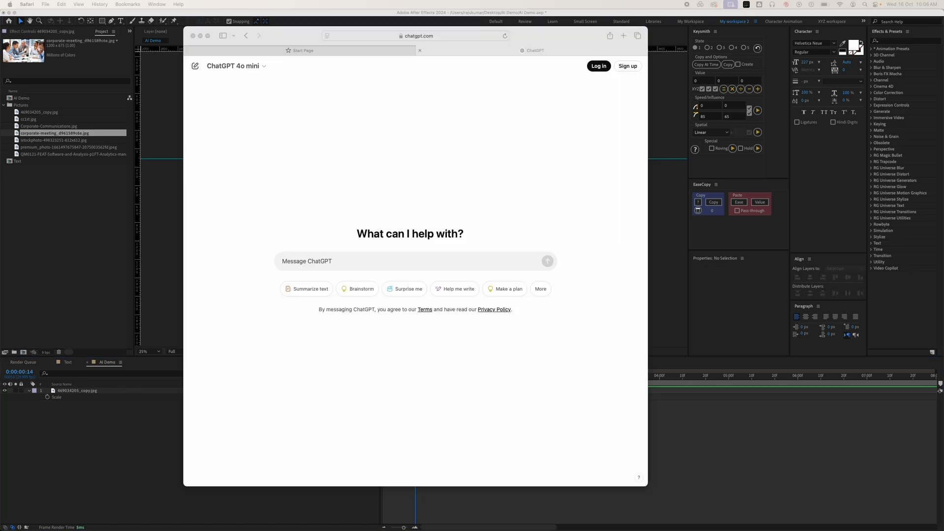
mouse_move(346, 268)
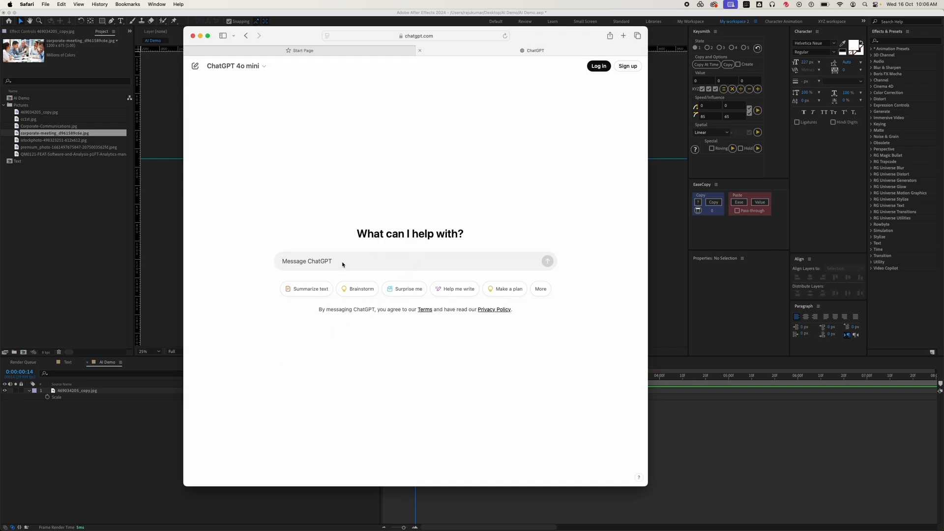
- Ask ChatGPT for an expression scaling the image 20 percent below comp height, then copy the code
type("Write and express")
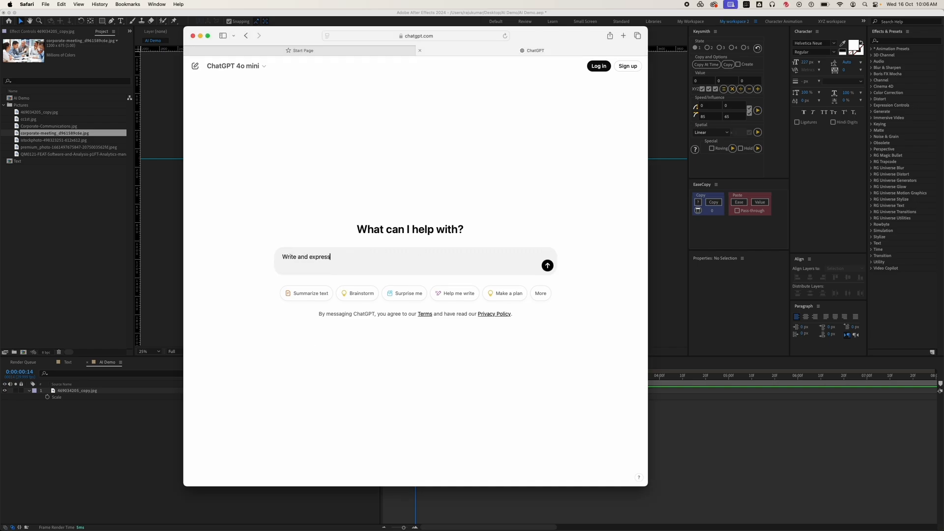
type("ion for after effects")
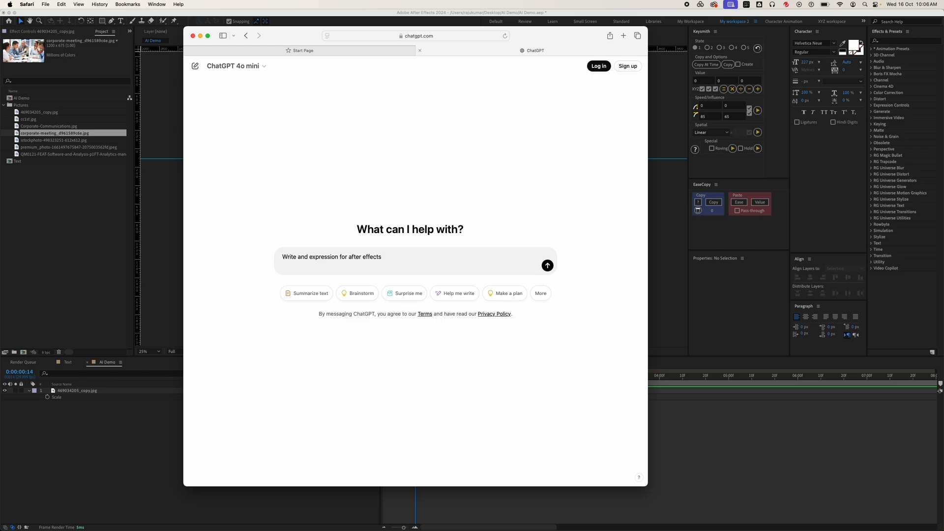
type("*the image")
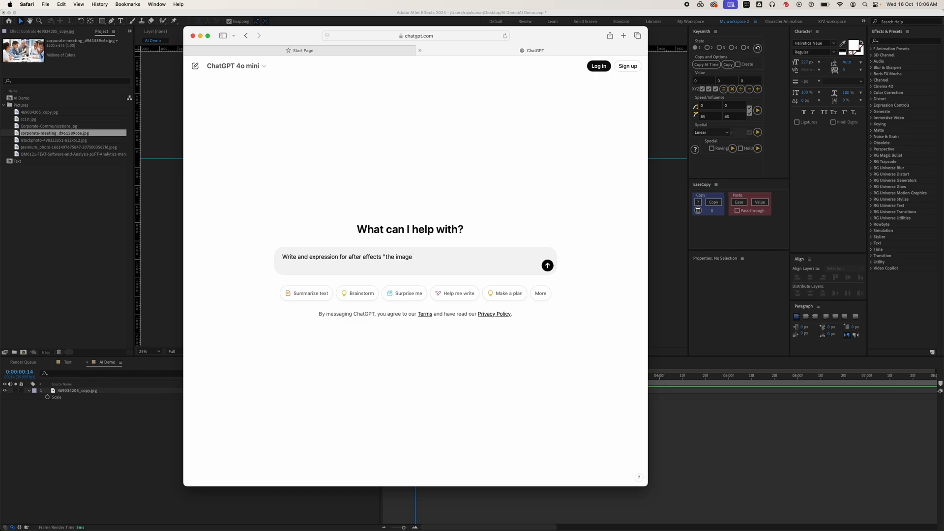
type("about 20 percent")
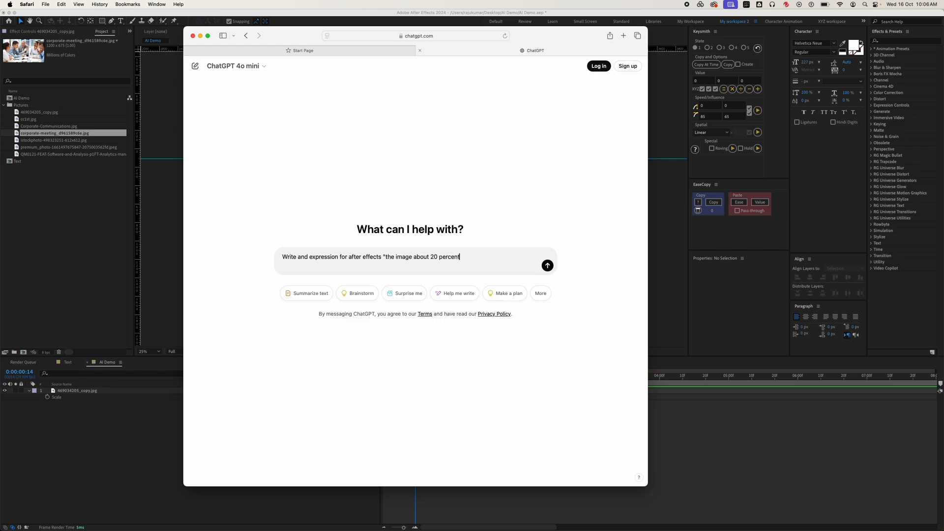
type("less than the height of")
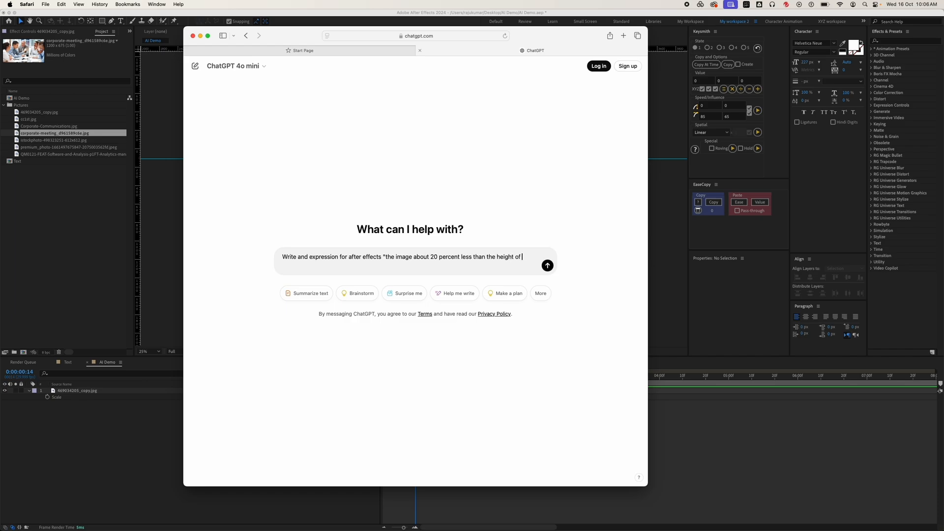
type("the composition\"")
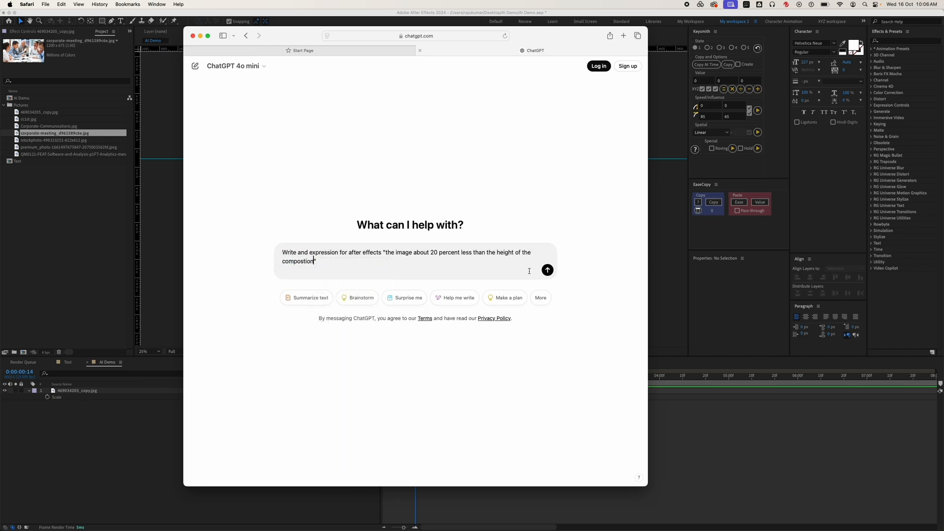
left_click(547, 270)
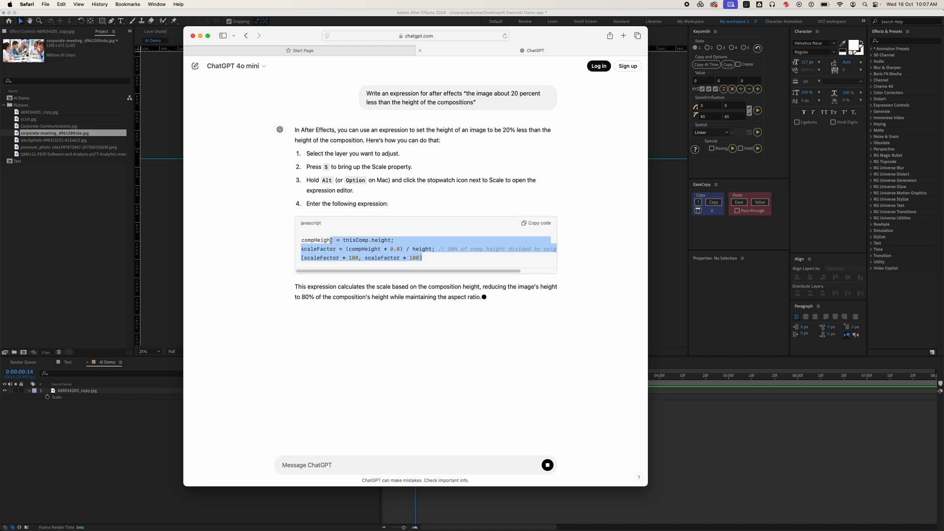
left_click(535, 223)
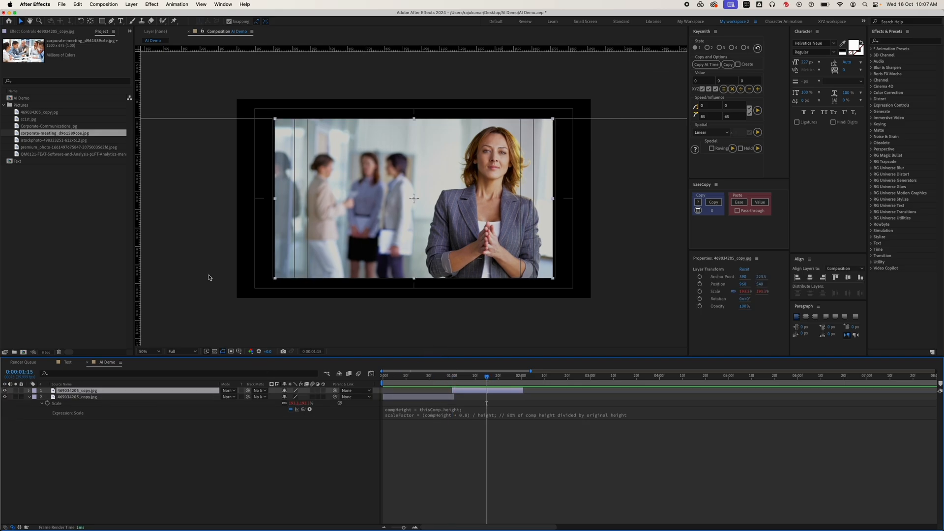
- Apply the 80%-of-comp-height Scale expression to a photo layer and check where the stock photo appears
left_click(29, 119)
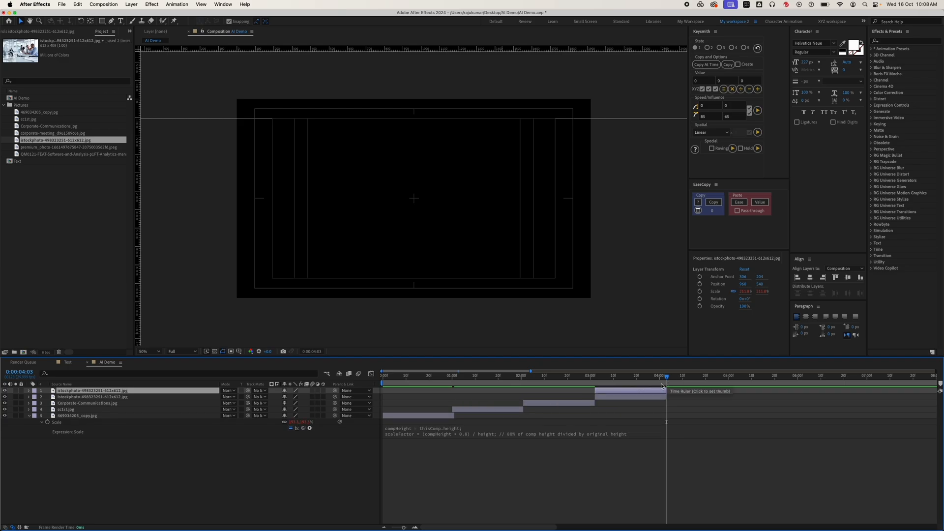
left_click(679, 375)
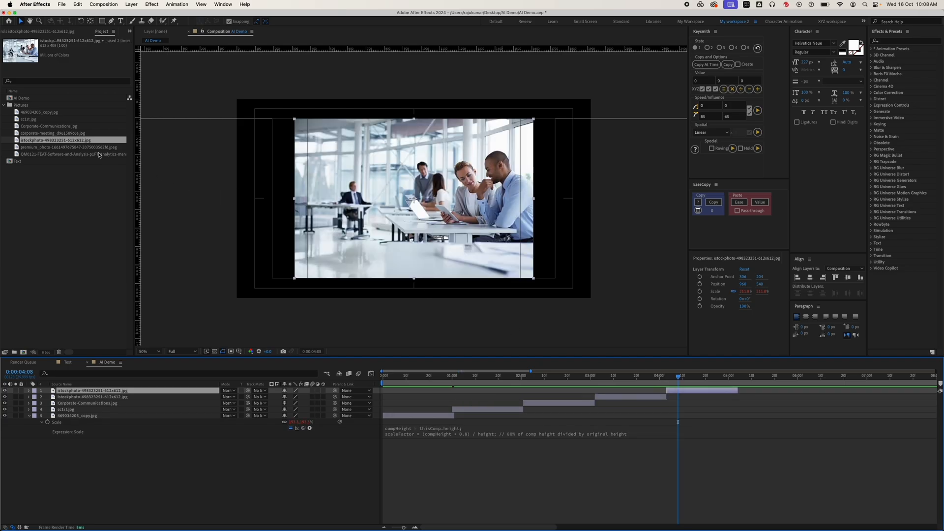